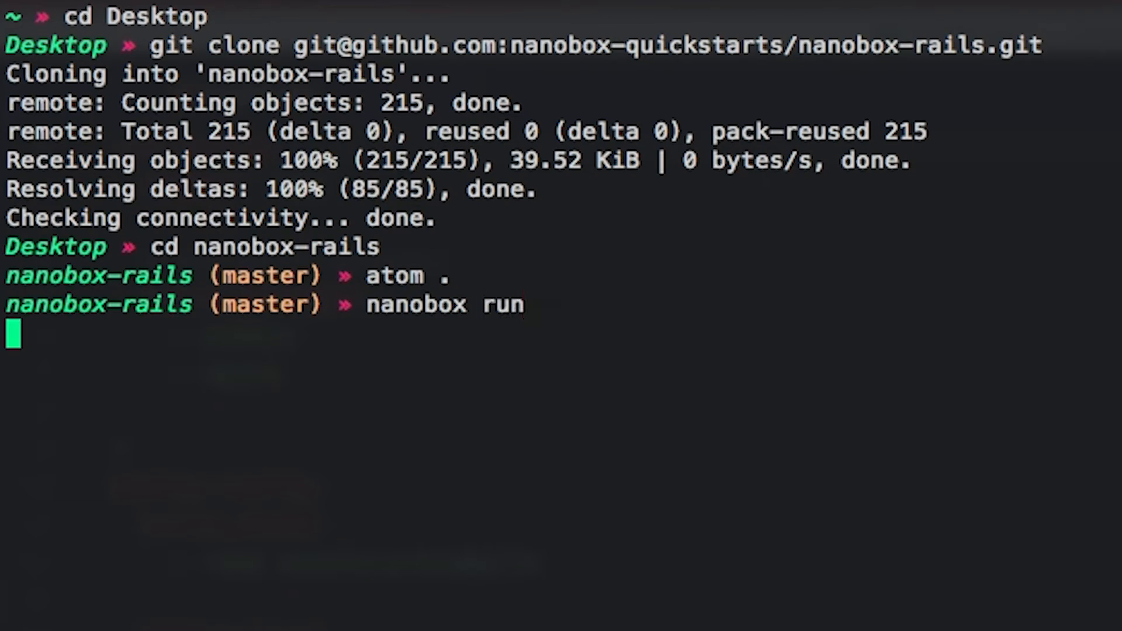
Run 'nanobox run' to start the nanobox-rails development container
{"action": "key", "text": "Return"}
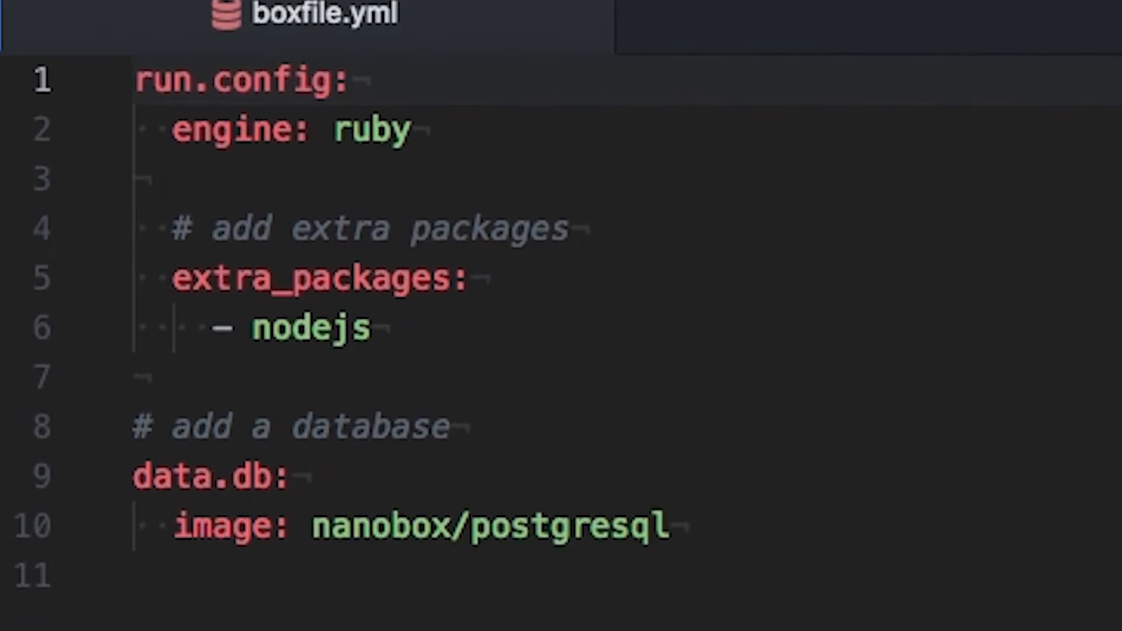
Scroll through boxfile.yml's run.config and data.db sections in Atom
{"action": "scroll", "scroll_direction": "down", "scroll_amount": 3}
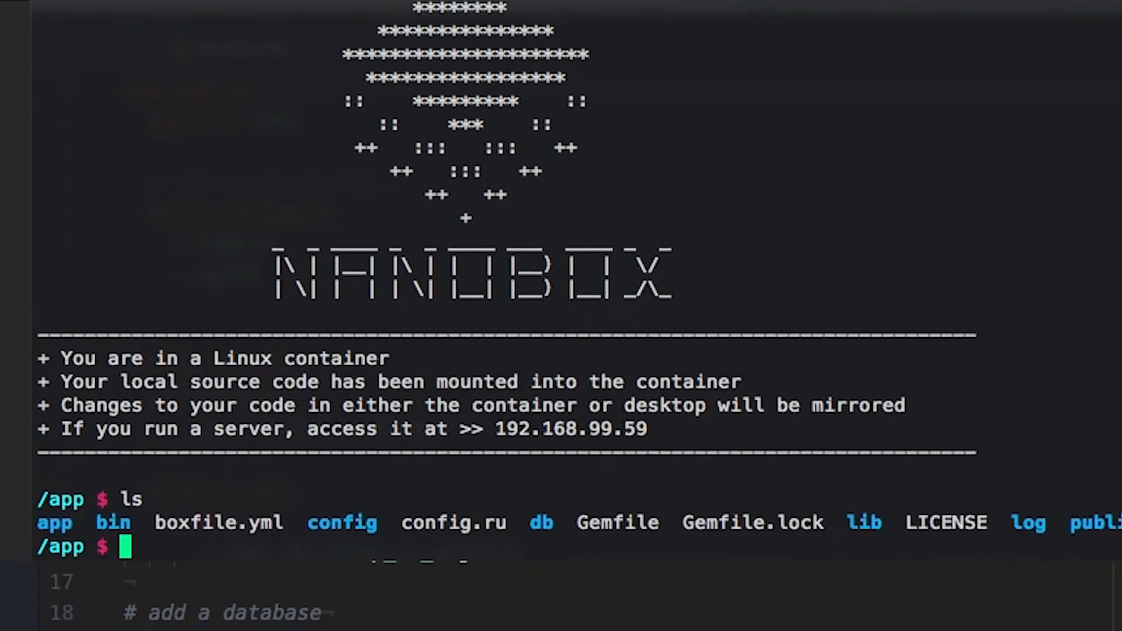
Run 'rake db:create' inside the container to create the app's database
{"action": "type", "text": "rake db"}
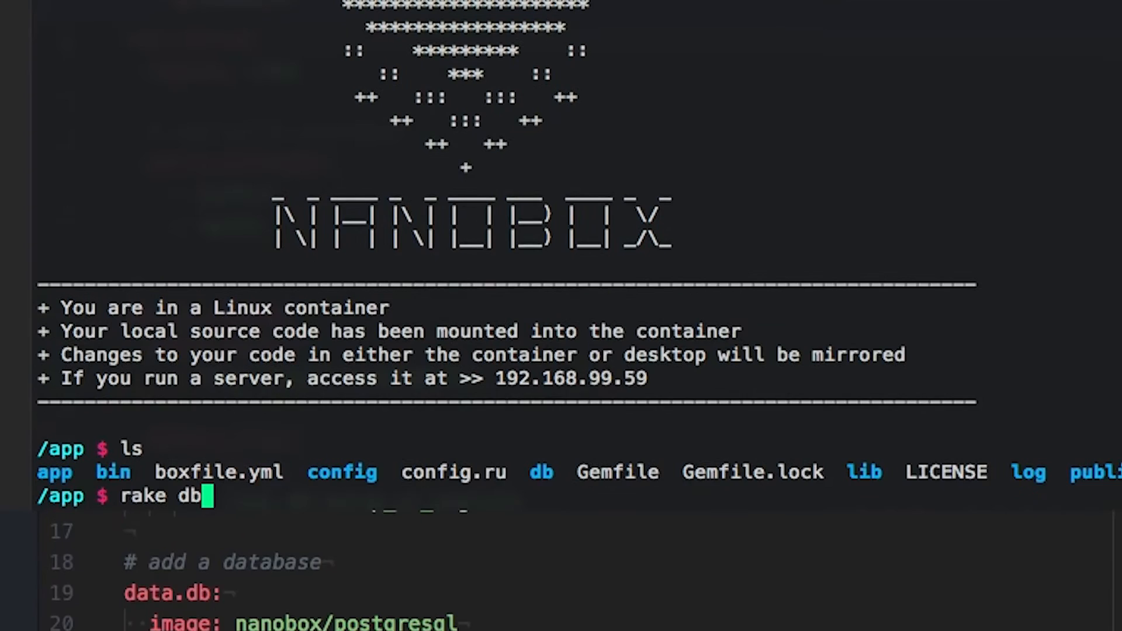
{"action": "type", "text": ":create"}
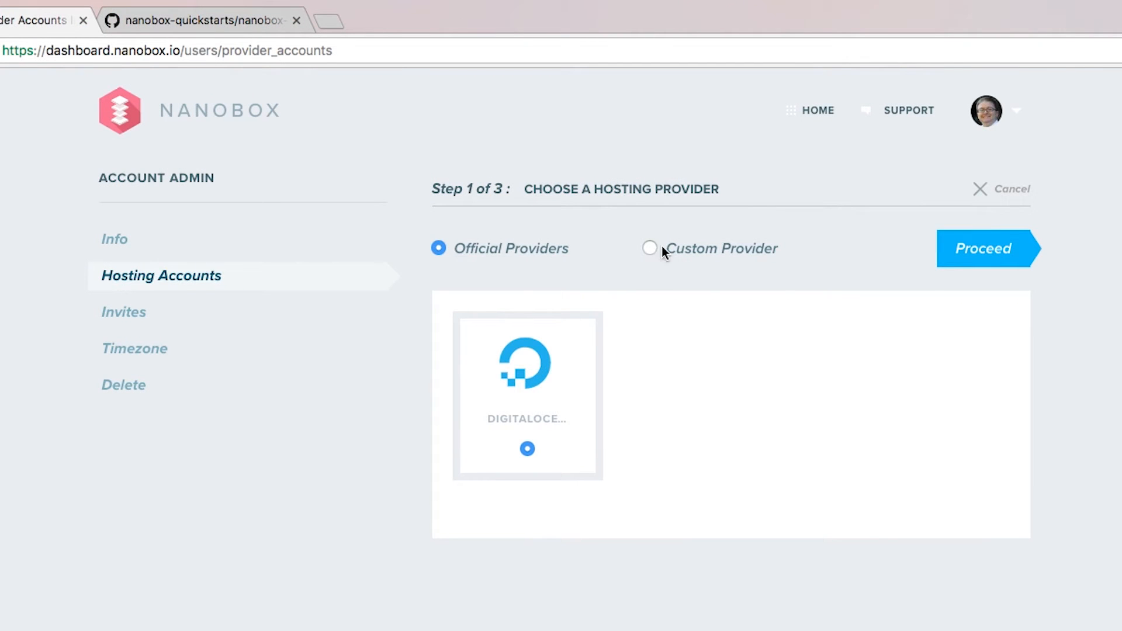
Choose the hosting provider type, with DigitalOcean as the official provider
{"action": "left_click", "coordinate": [649, 248]}
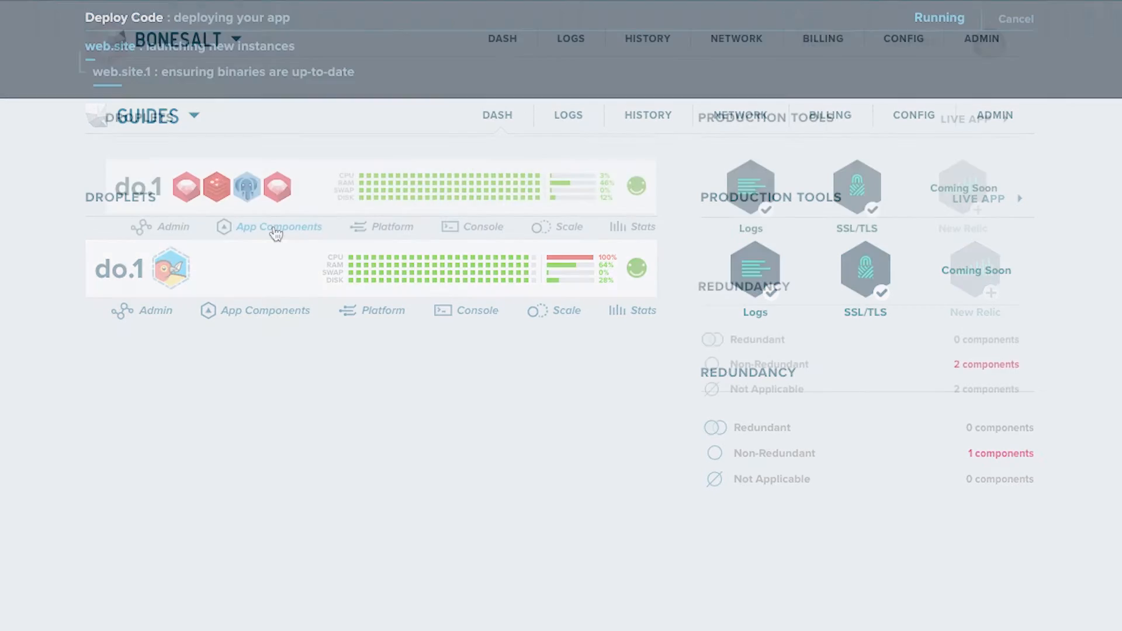
Expand droplet do.1's App Components list showing its four running components, then collapse it
{"action": "left_click", "coordinate": [279, 226]}
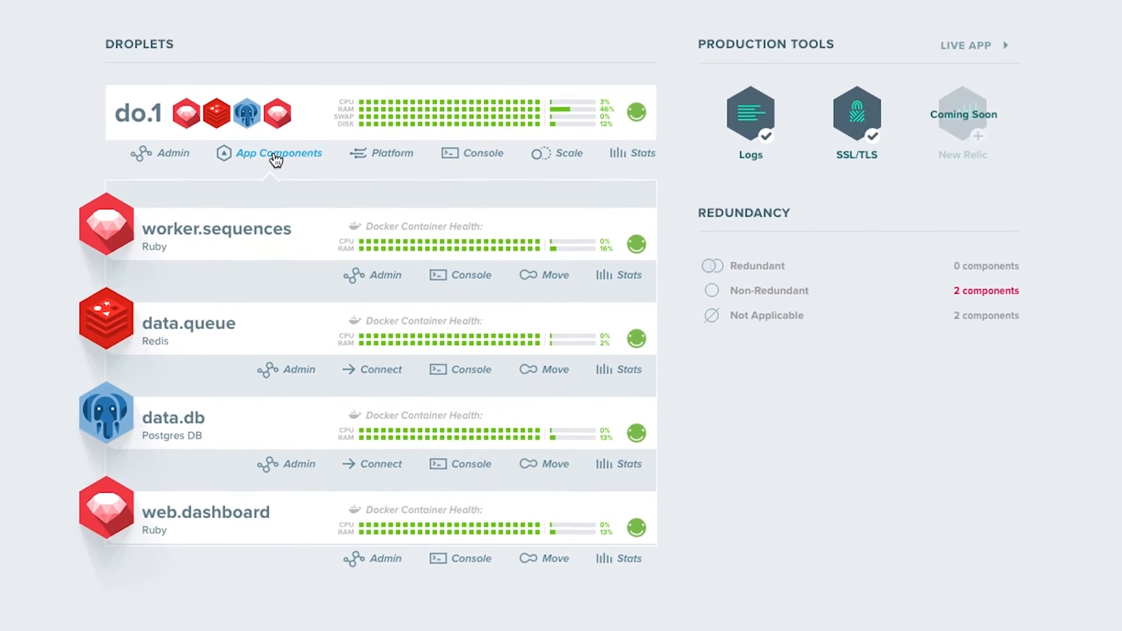
{"action": "scroll", "scroll_direction": "up", "scroll_amount": 3}
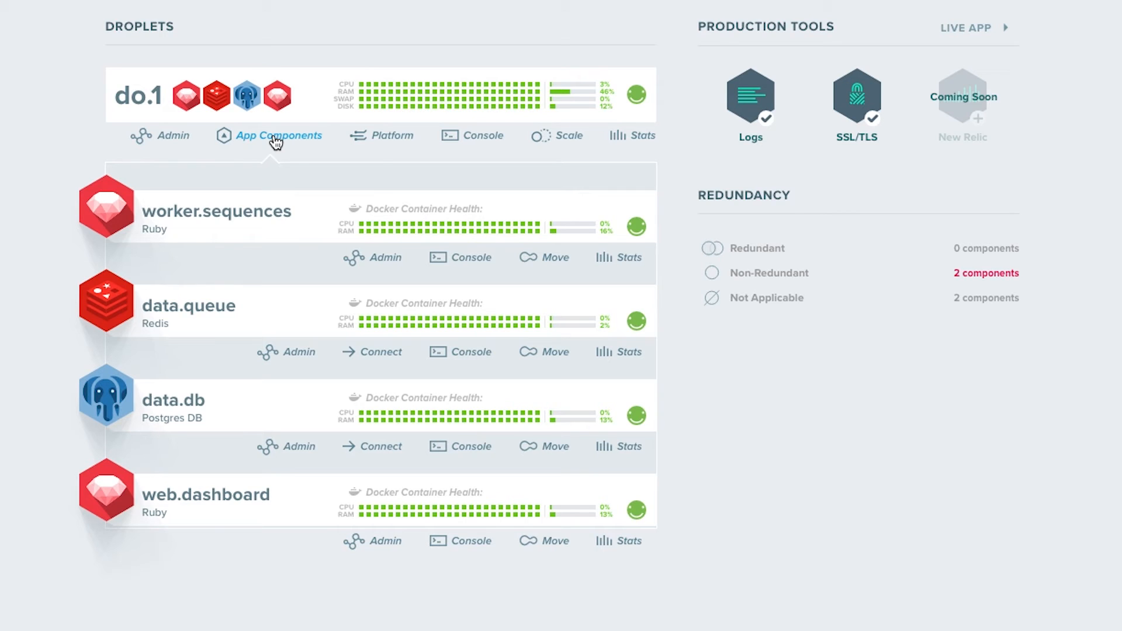
{"action": "left_click", "coordinate": [573, 135]}
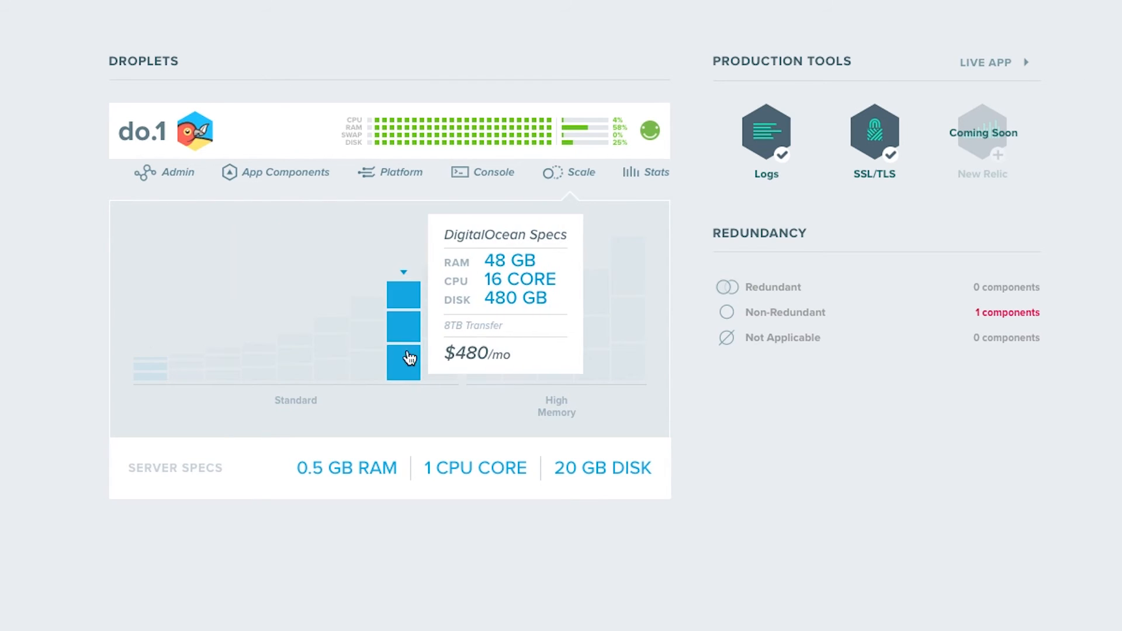
View droplet do.1's usage stats and switch the hourly chart from cpu to ram
{"action": "left_click", "coordinate": [646, 172]}
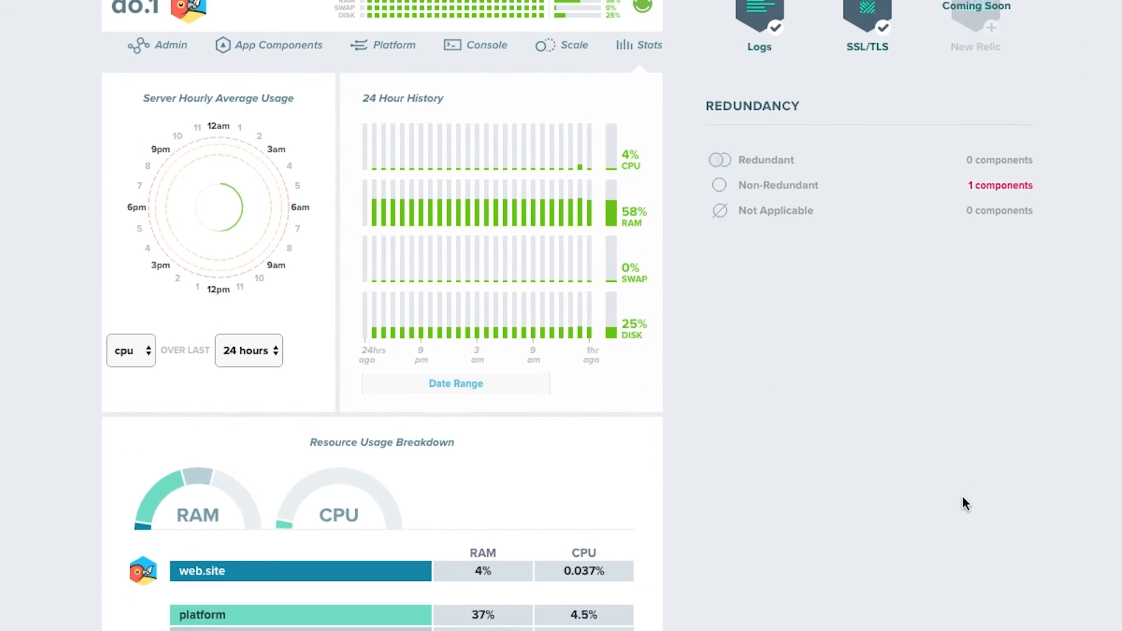
{"action": "scroll", "scroll_direction": "down", "scroll_amount": 3}
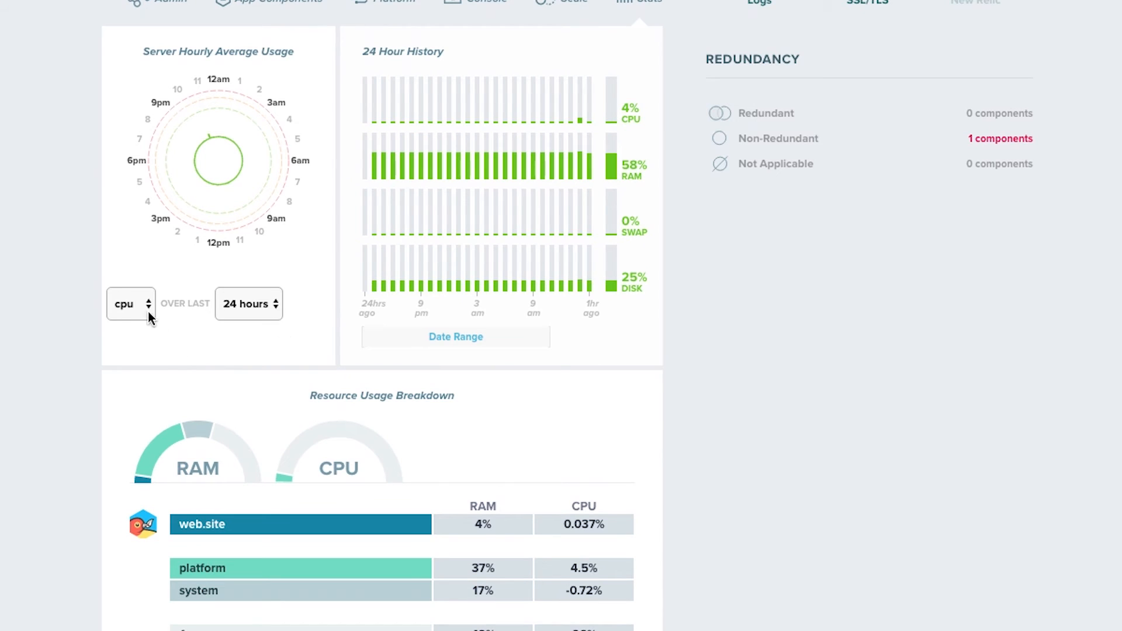
{"action": "left_click", "coordinate": [130, 304]}
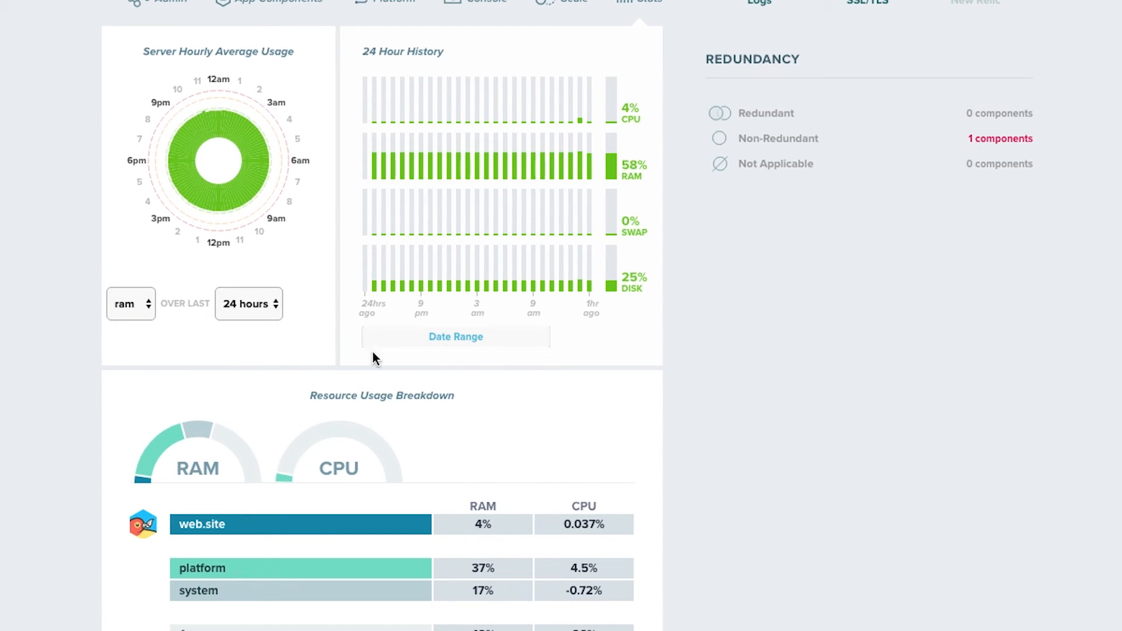
View the droplet's historical app log and expand the log view
{"action": "left_click", "coordinate": [454, 336]}
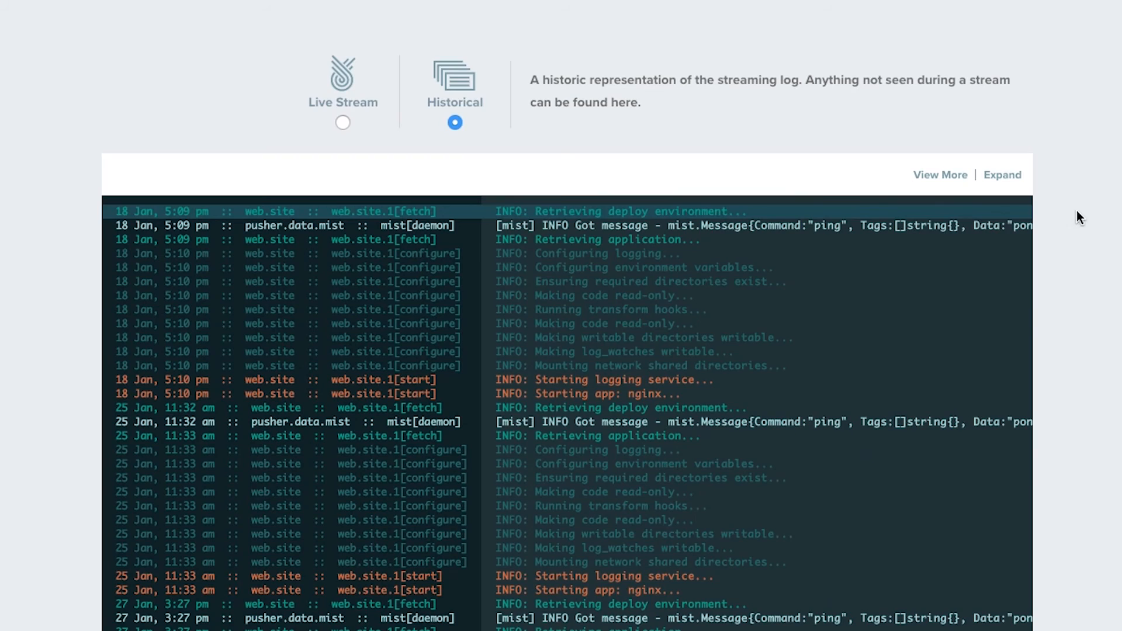
{"action": "scroll", "scroll_direction": "down", "scroll_amount": 3}
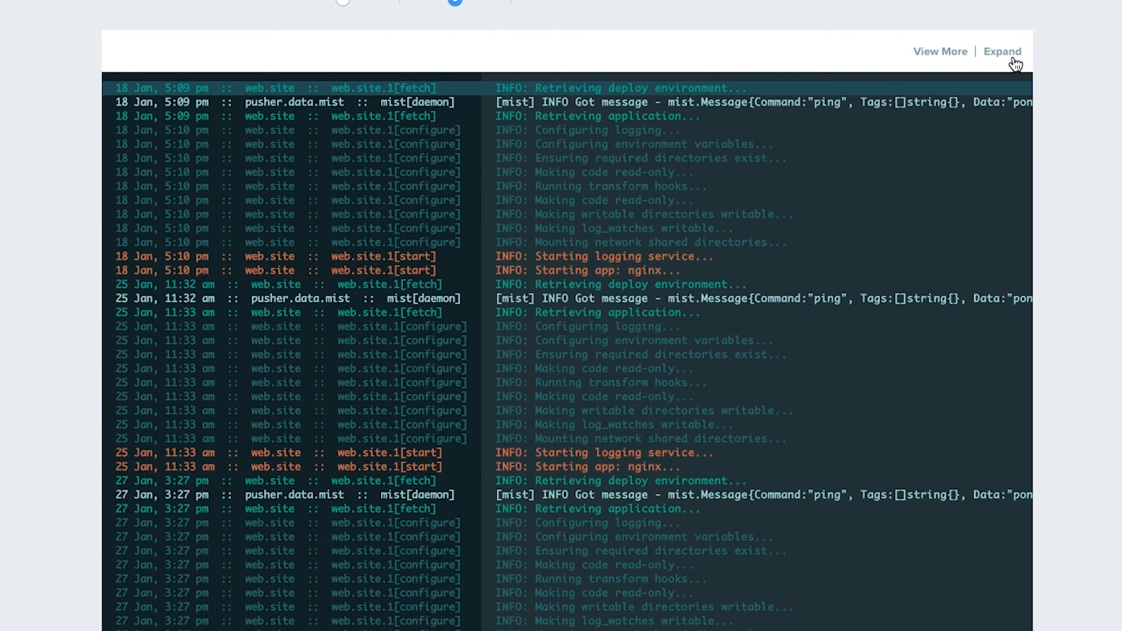
{"action": "left_click", "coordinate": [493, 199]}
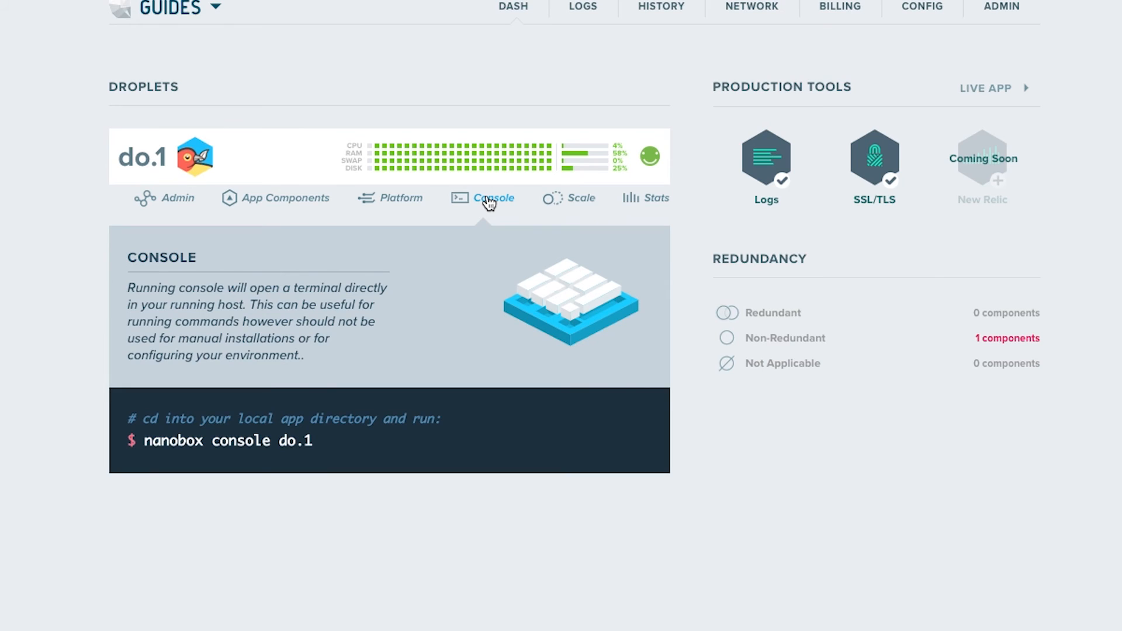
View the app's network DNS settings and its SSL/TLS certificates
{"action": "left_click", "coordinate": [752, 8]}
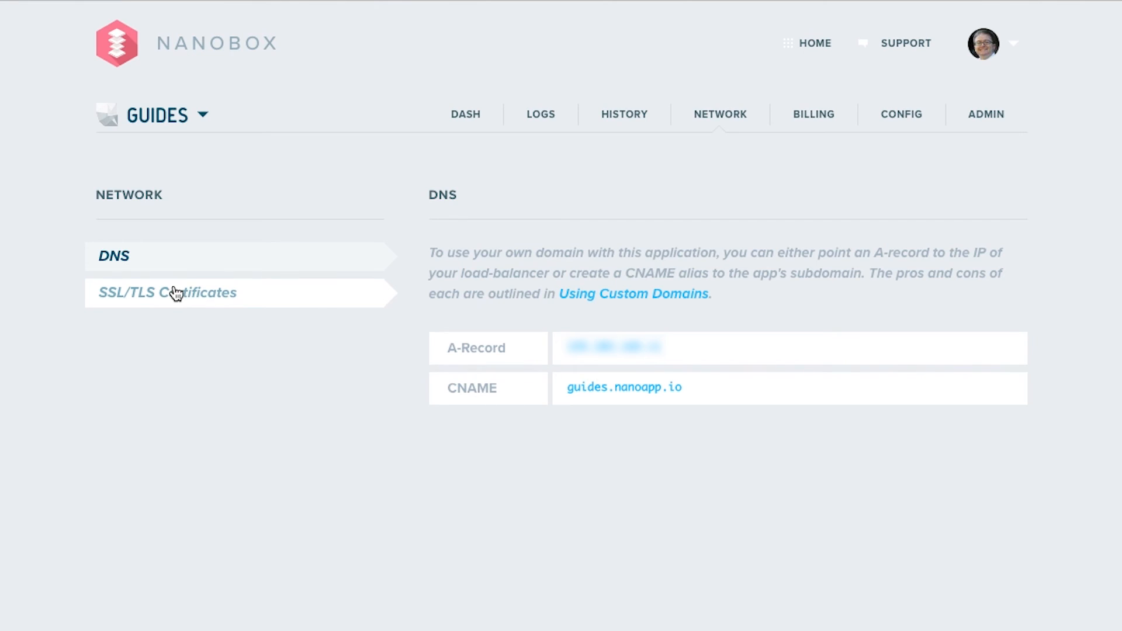
{"action": "left_click", "coordinate": [167, 292]}
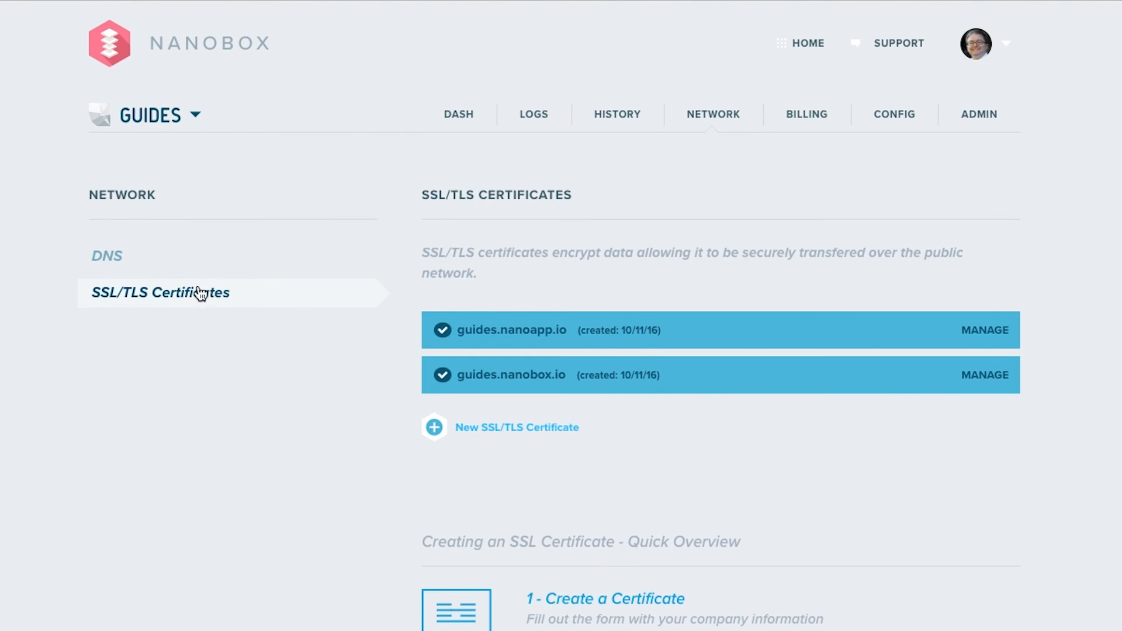
View the app's environment variables config, then its Admin team members list
{"action": "left_click", "coordinate": [900, 113]}
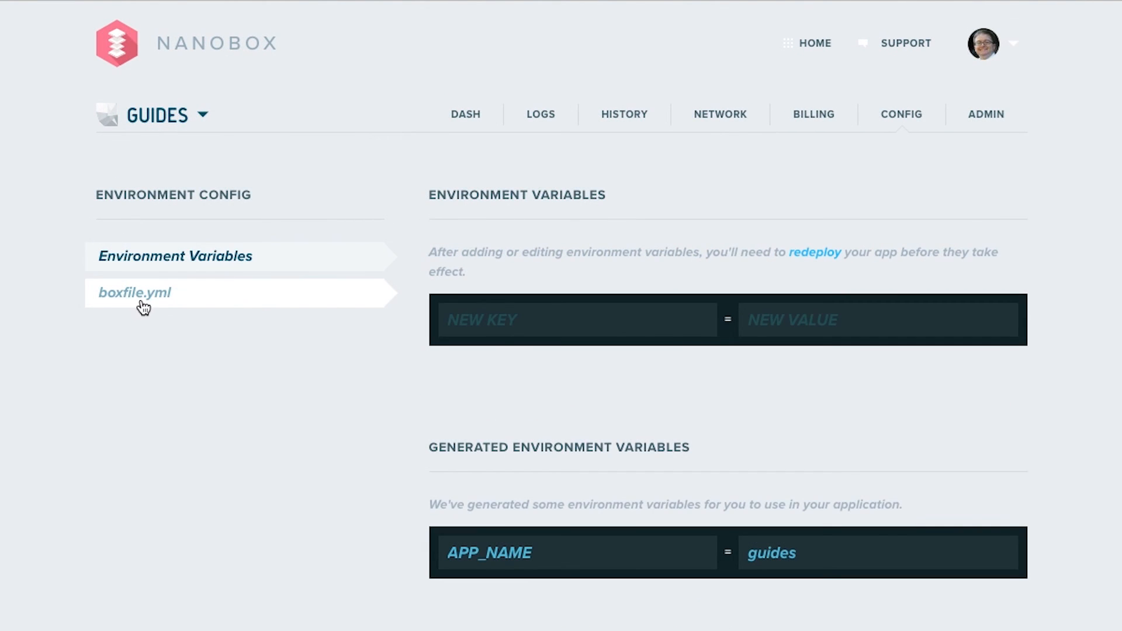
{"action": "left_click", "coordinate": [984, 113]}
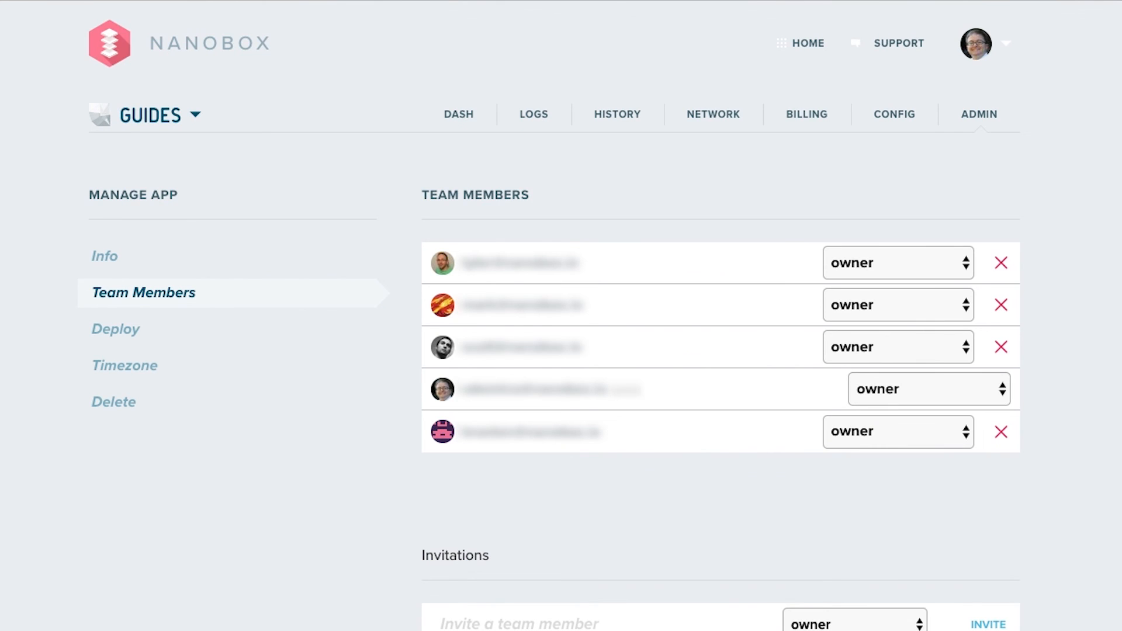